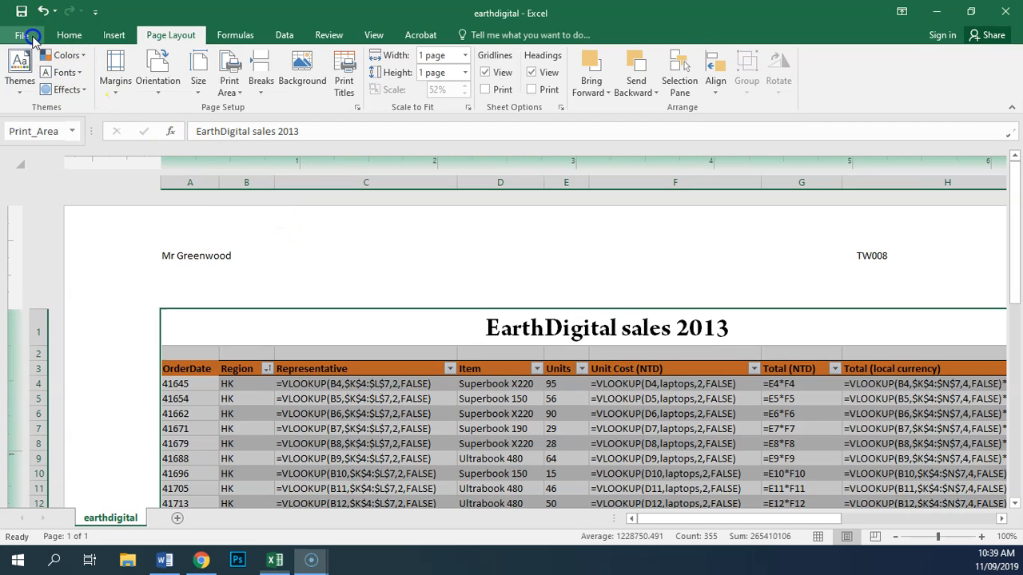
- Open the File tab's Info page for the earthdigital workbook
click(27, 34)
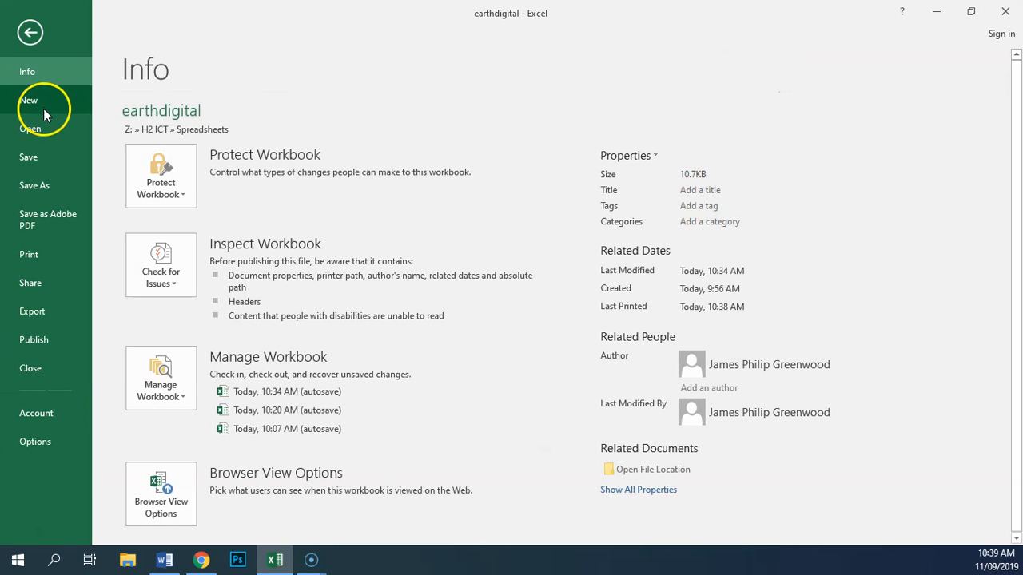
mouse_move(44, 103)
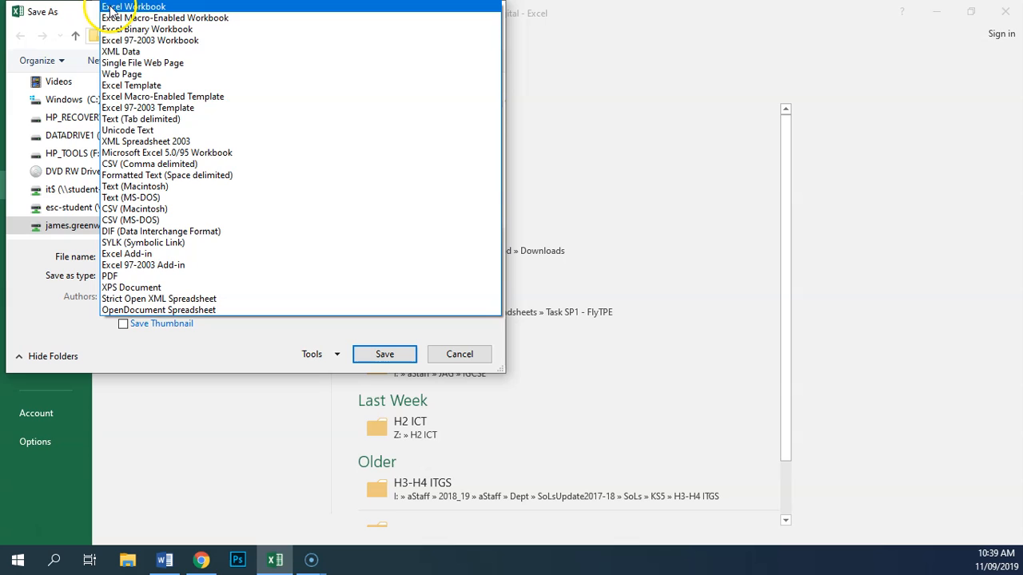
- Save earthdigital as an Excel Workbook (.xlsx), confirming replacement of the existing file
click(133, 7)
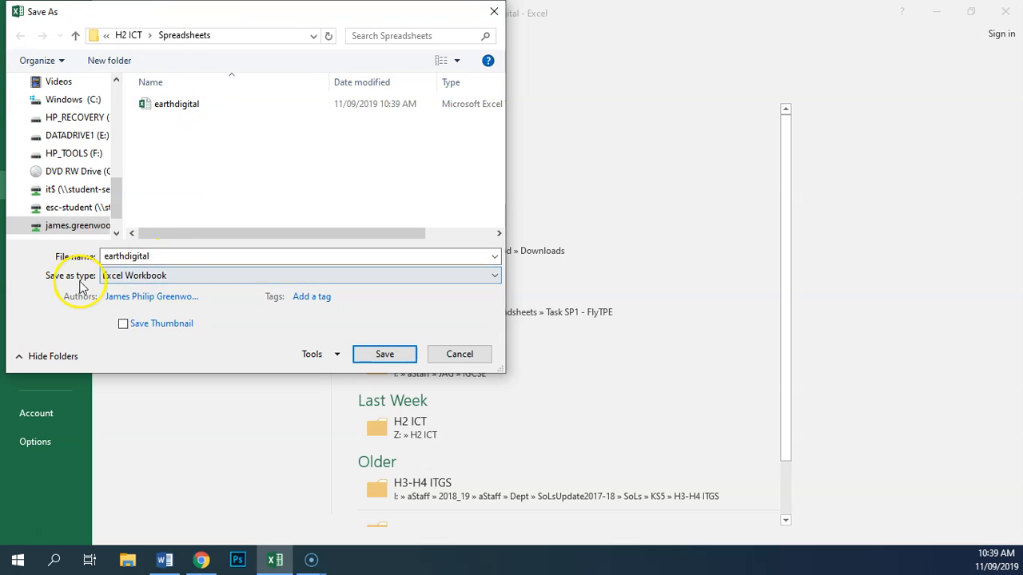
click(385, 354)
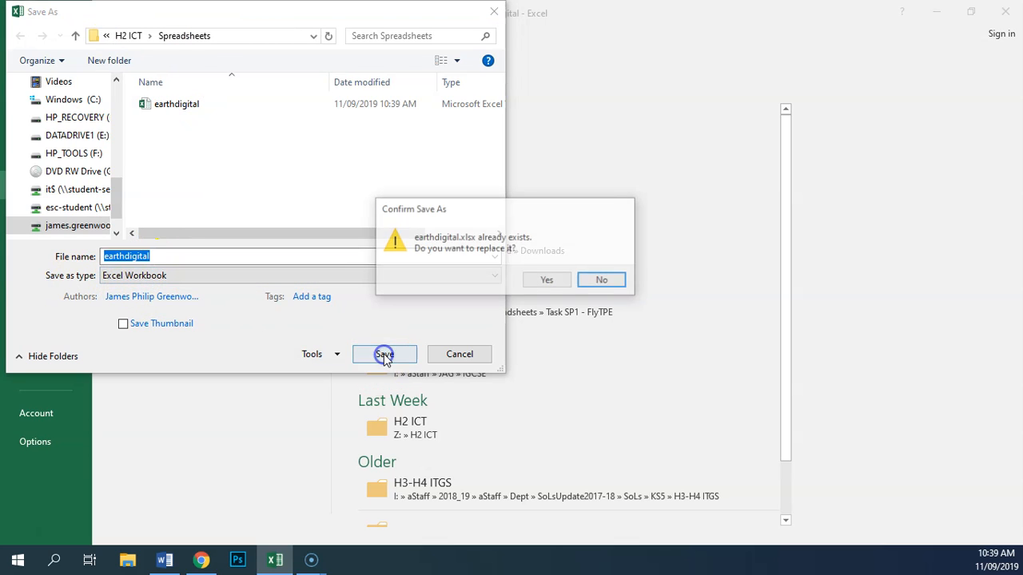
click(385, 354)
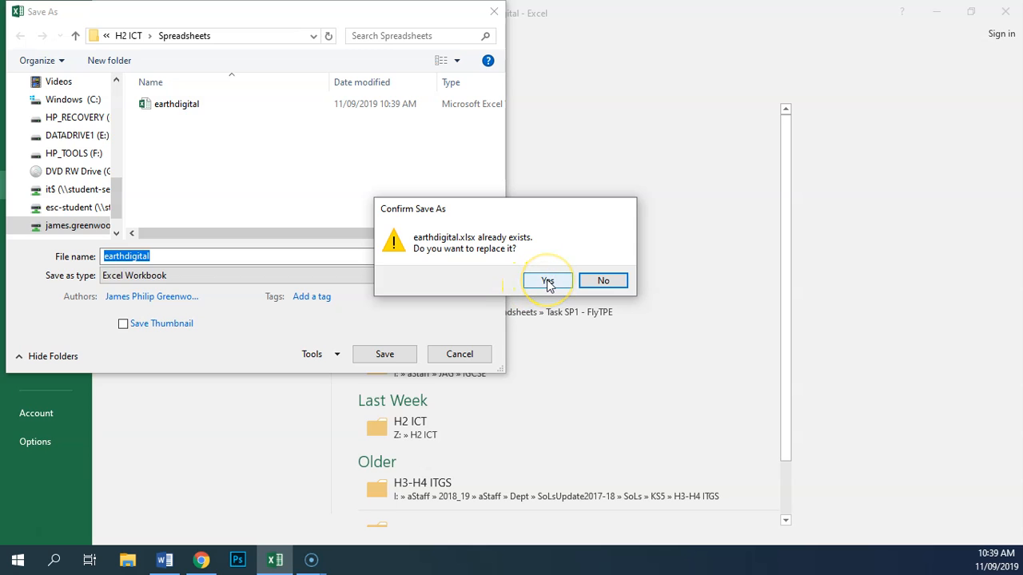
click(547, 281)
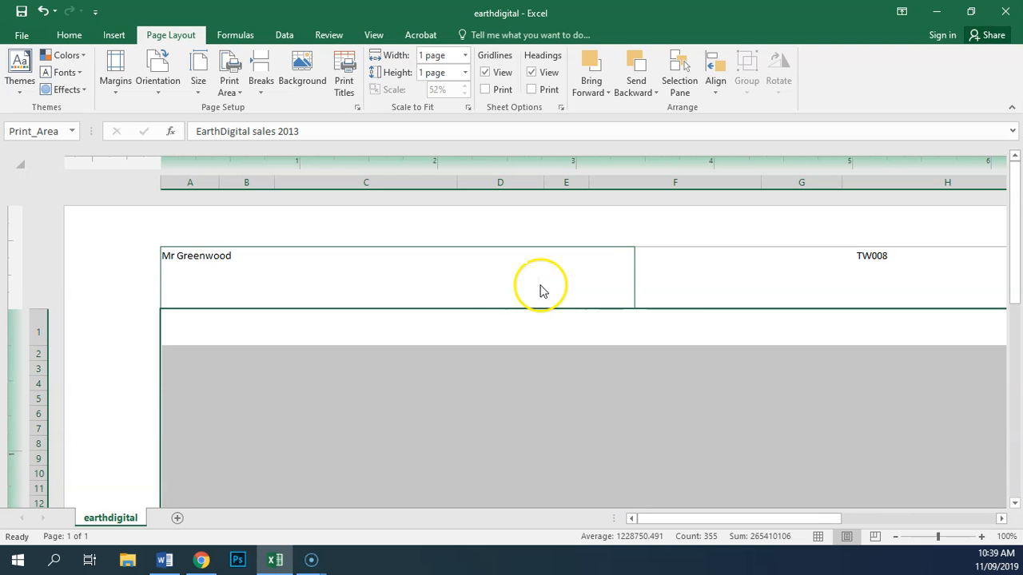